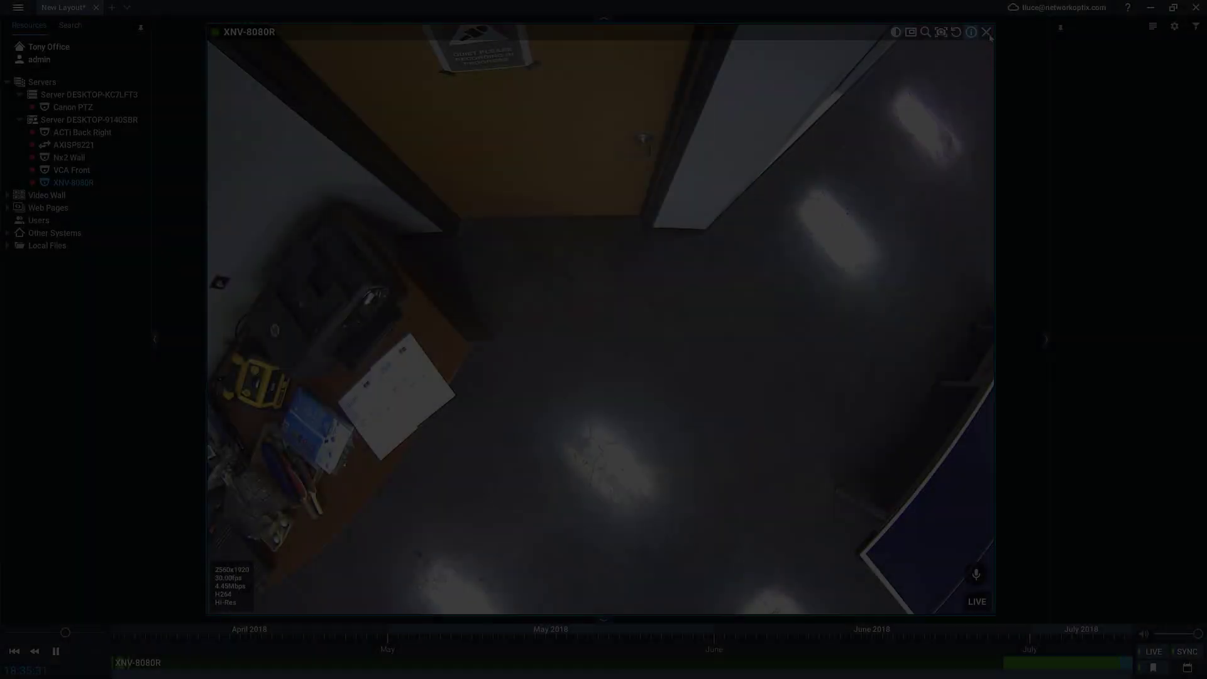
Close the XNV-8080R view and open ACTi Back Right's live view from the Resources tree
{"action": "left_click", "coordinate": [988, 31]}
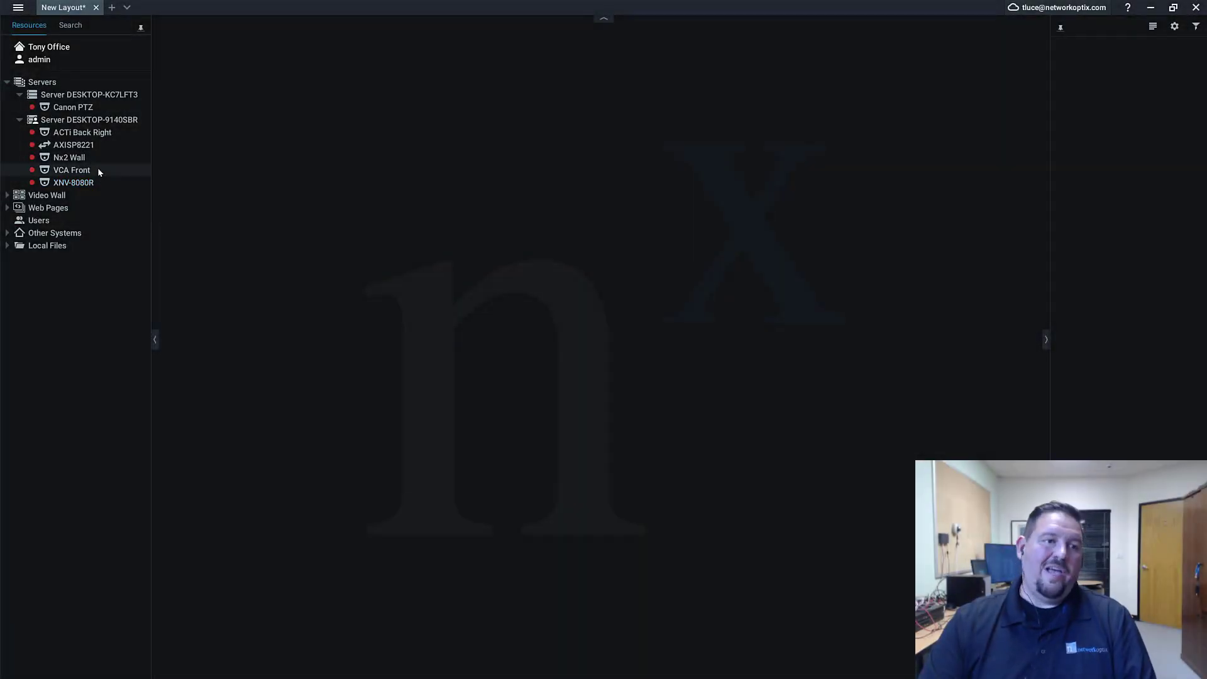
{"action": "double_click", "coordinate": [68, 157]}
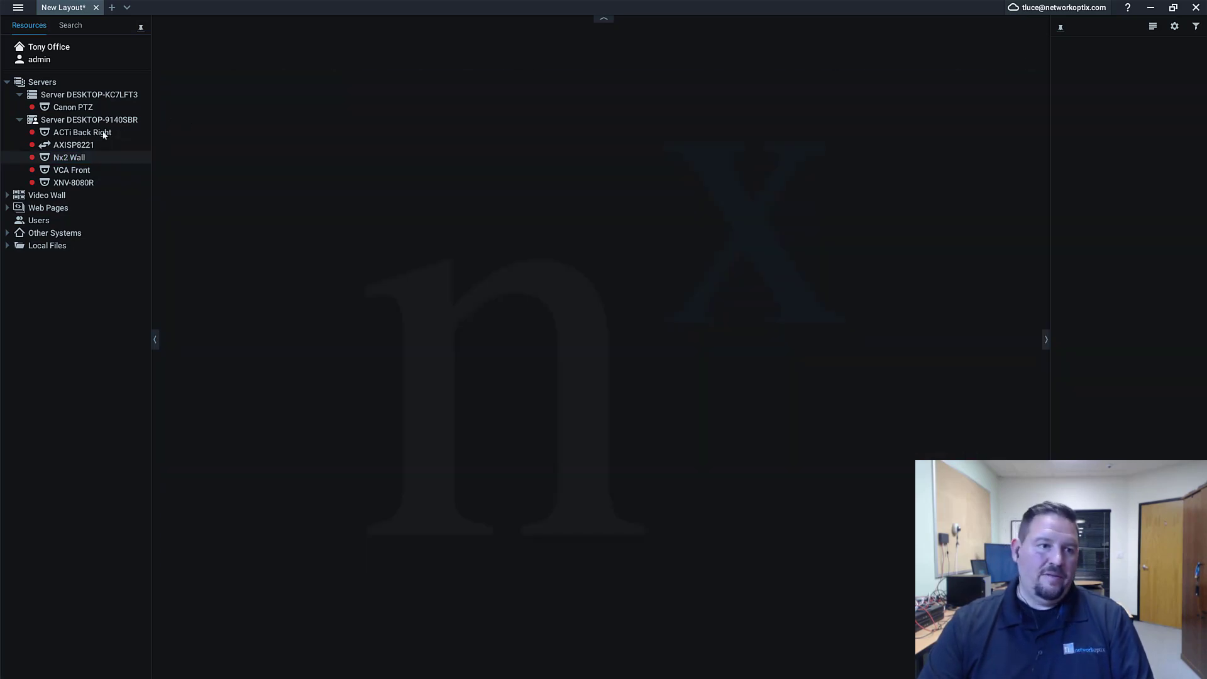
{"action": "double_click", "coordinate": [83, 132]}
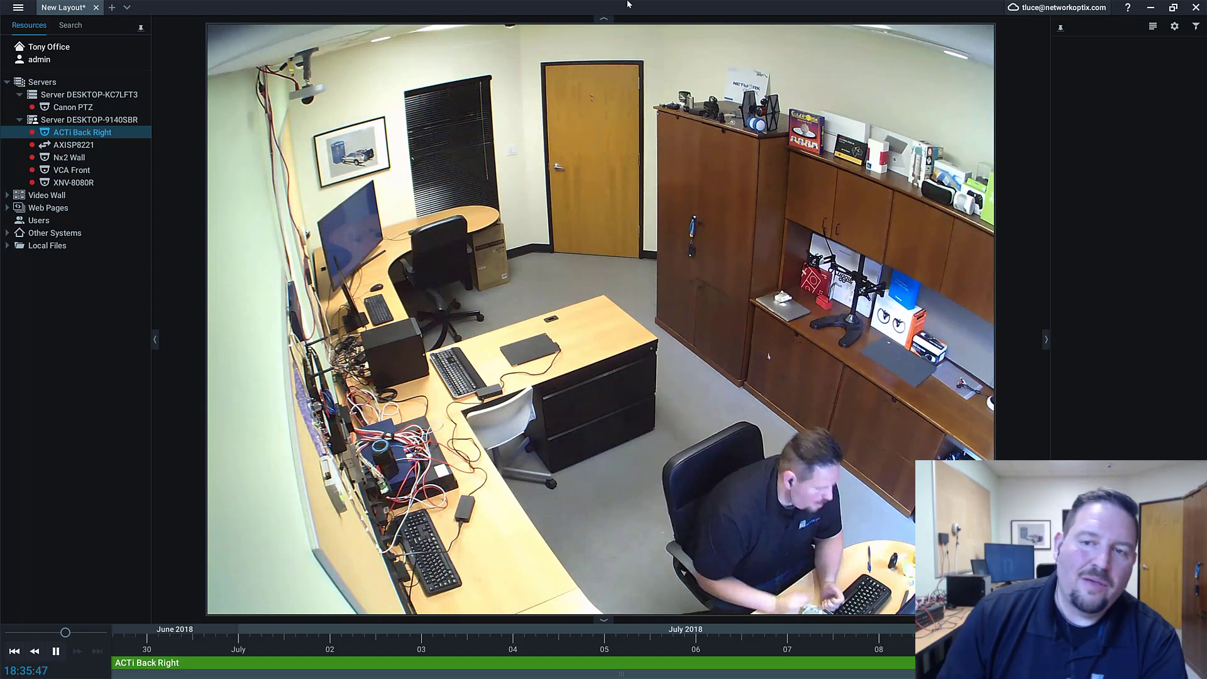
Open Camera Settings for the ACTi Back Right view from its context menu
{"action": "right_click", "coordinate": [626, 216]}
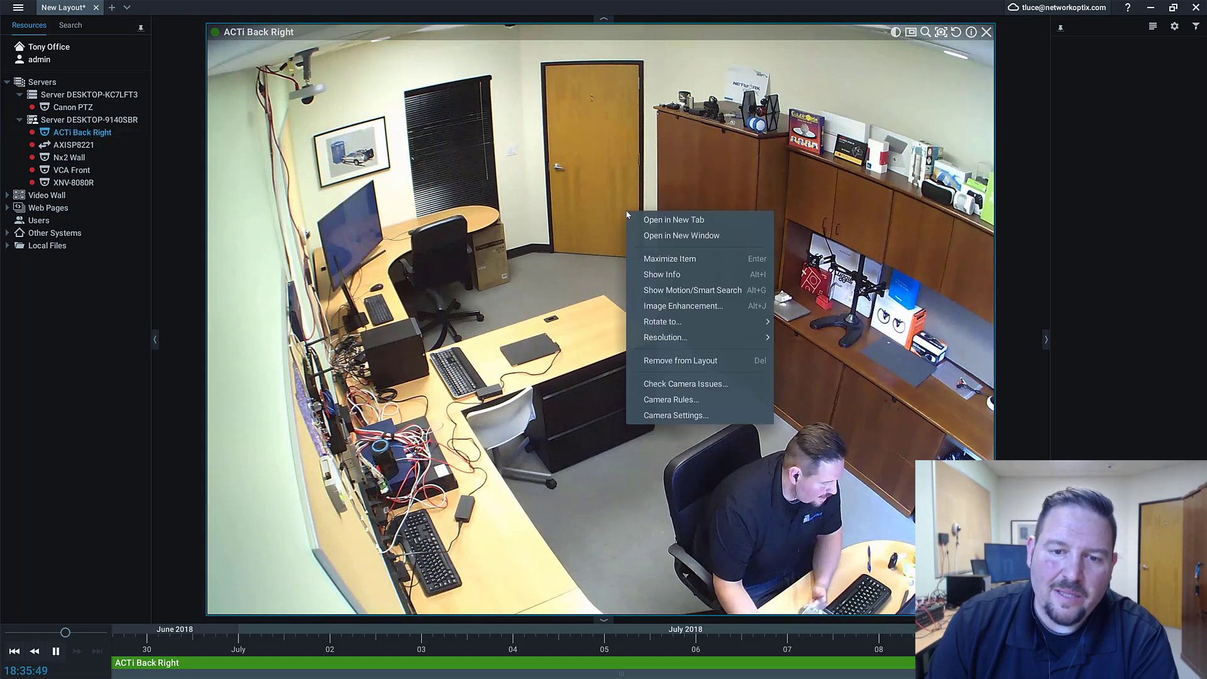
{"action": "mouse_move", "coordinate": [696, 415]}
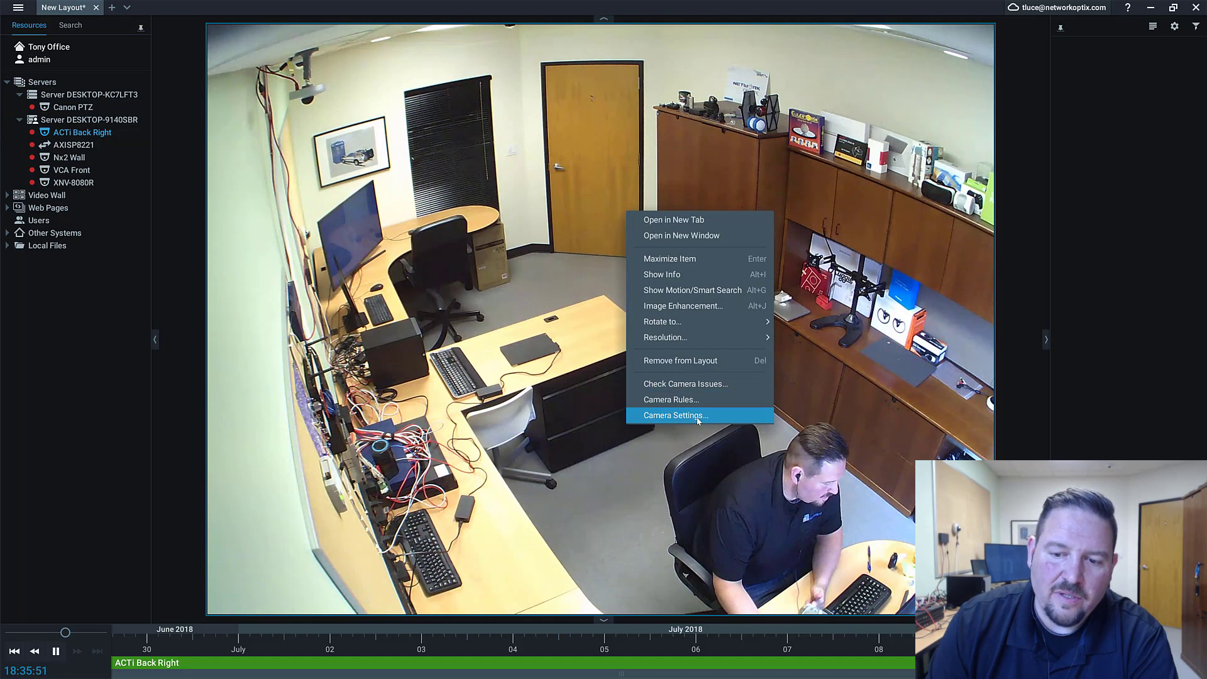
{"action": "left_click", "coordinate": [675, 415]}
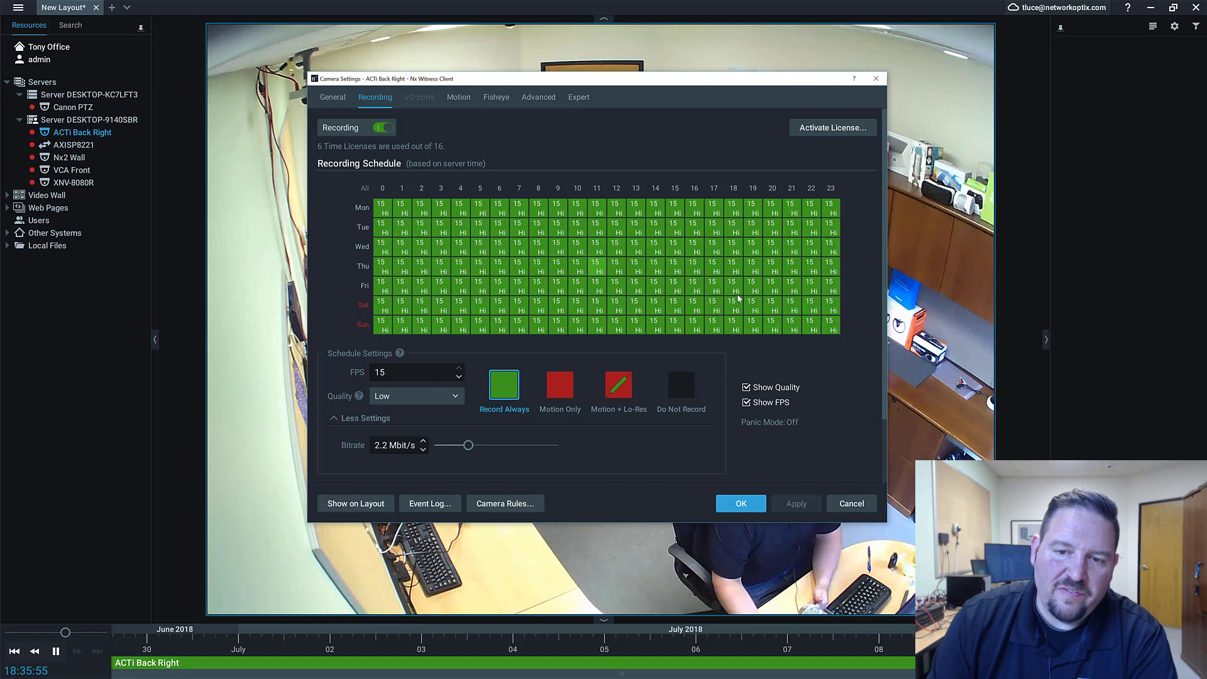
Raise ACTi Back Right's recording bitrate to about 4.6 Mbit/s and set quality to High
{"action": "left_click", "coordinate": [416, 395]}
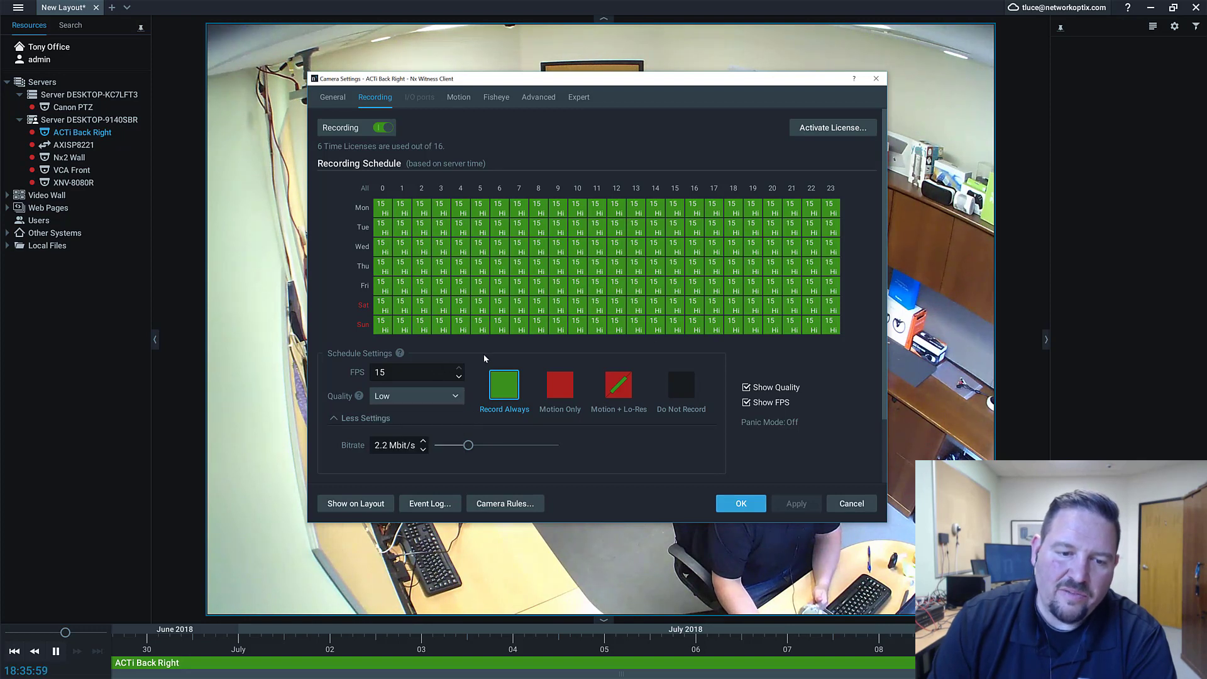
{"action": "left_click", "coordinate": [416, 395]}
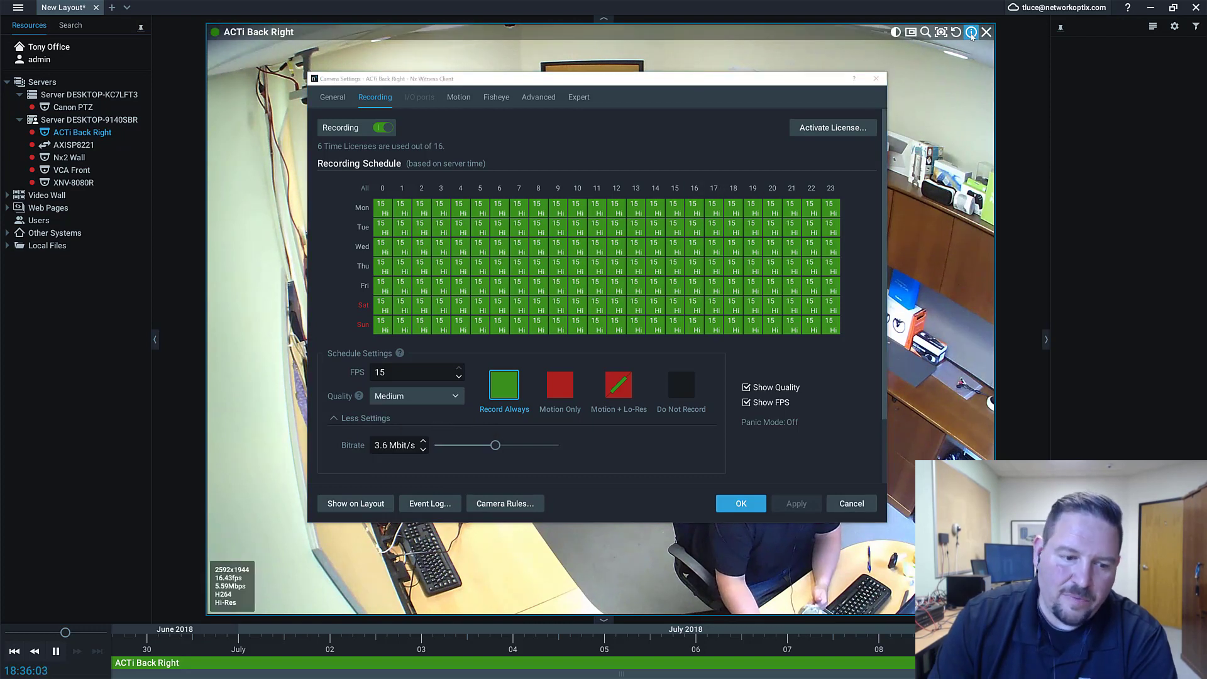
{"action": "mouse_move", "coordinate": [971, 32]}
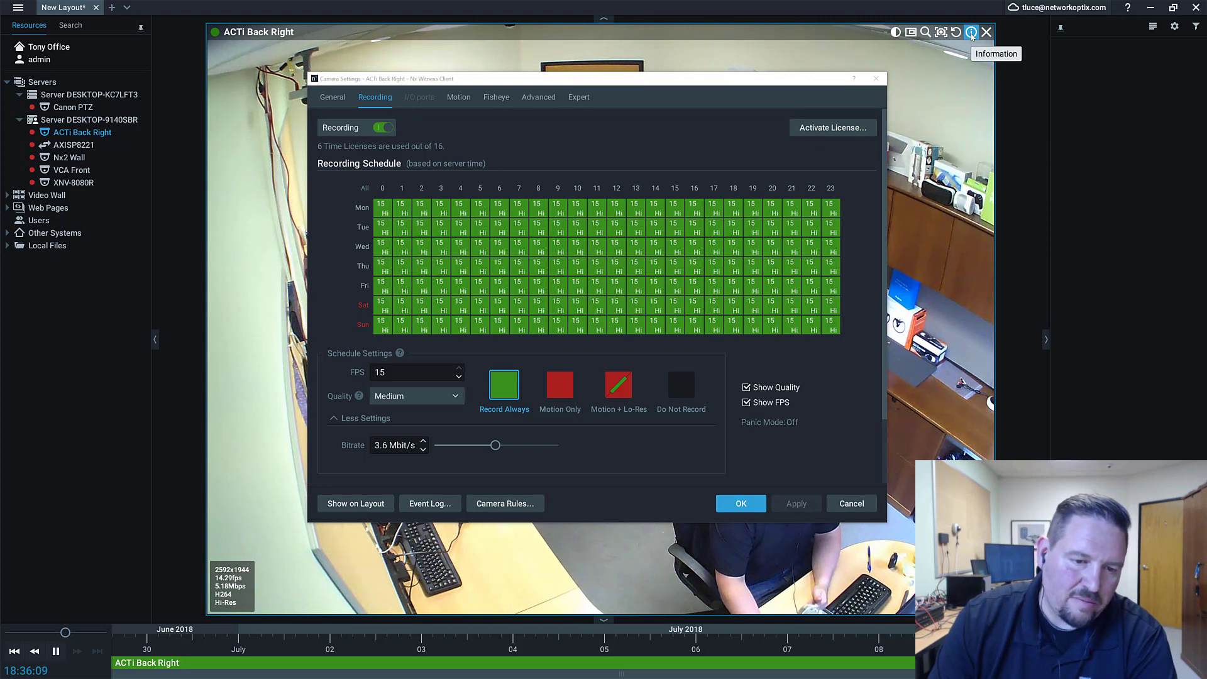
{"action": "left_click_drag", "start_coordinate": [495, 445], "coordinate": [514, 445]}
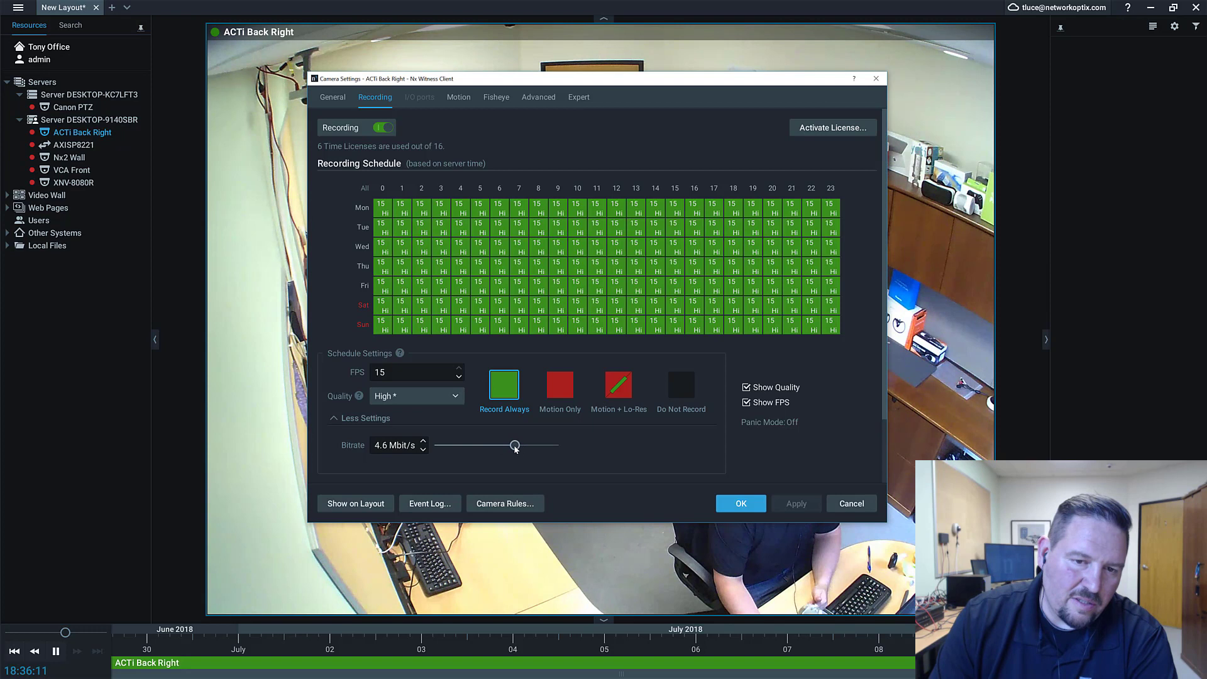
{"action": "left_click", "coordinate": [416, 396]}
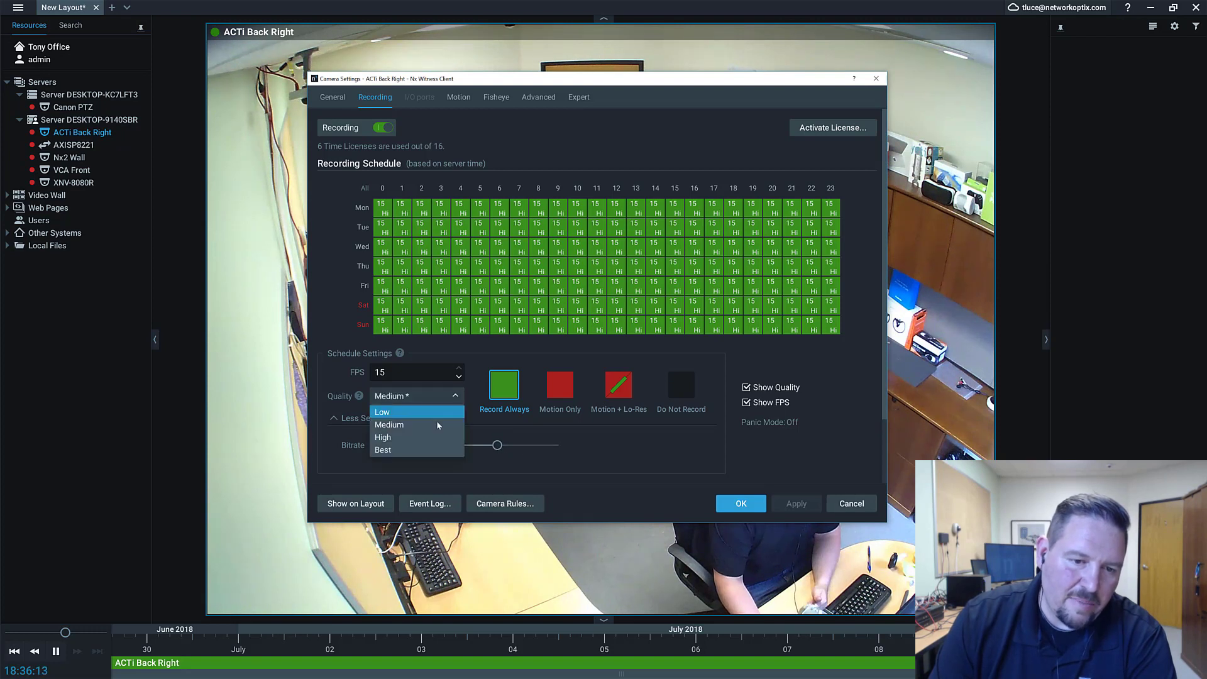
{"action": "left_click", "coordinate": [382, 437]}
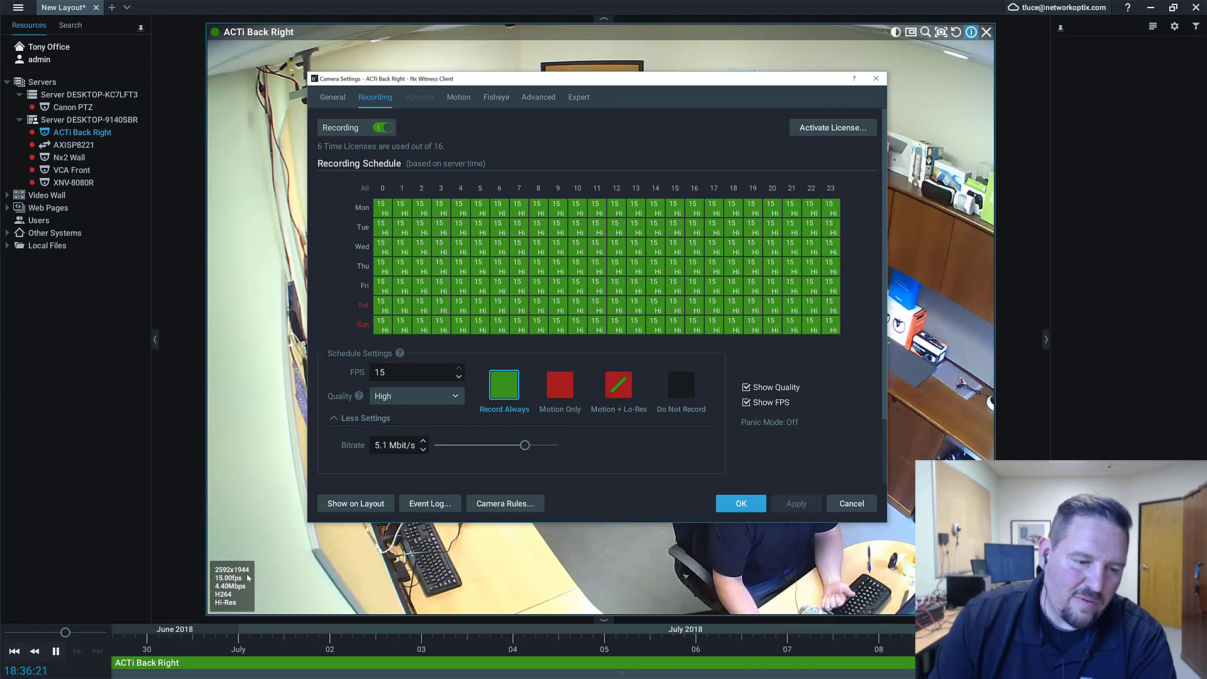
{"action": "mouse_move", "coordinate": [255, 554]}
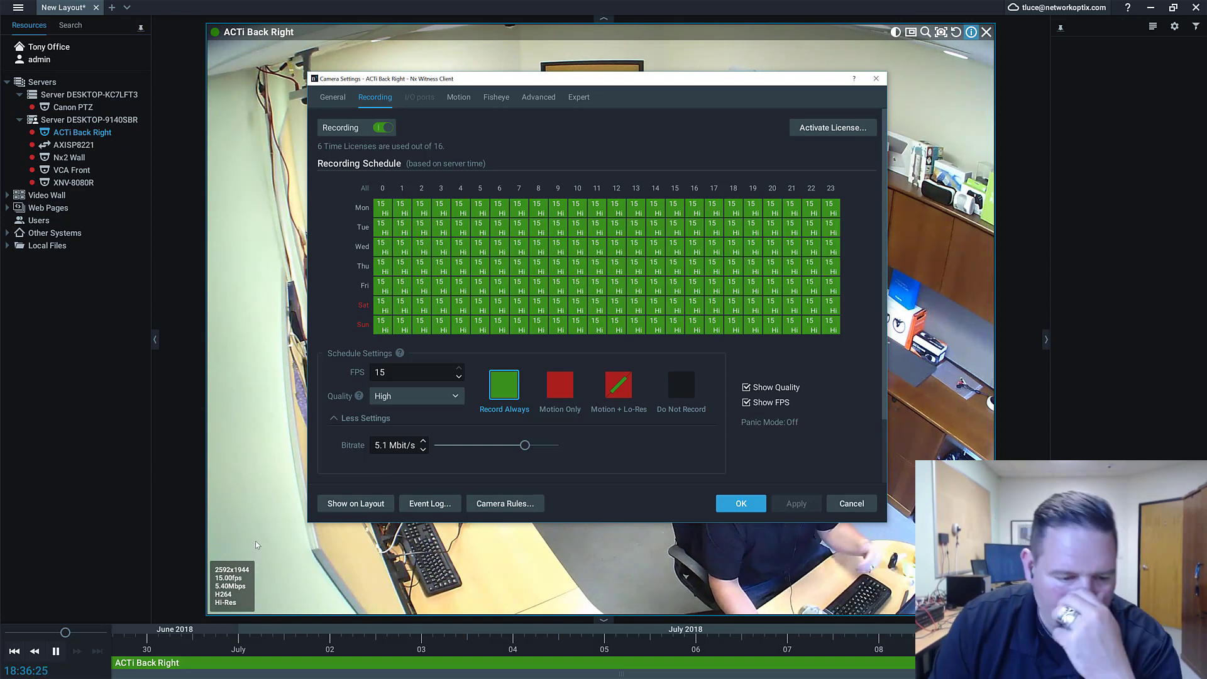
{"action": "mouse_move", "coordinate": [313, 556]}
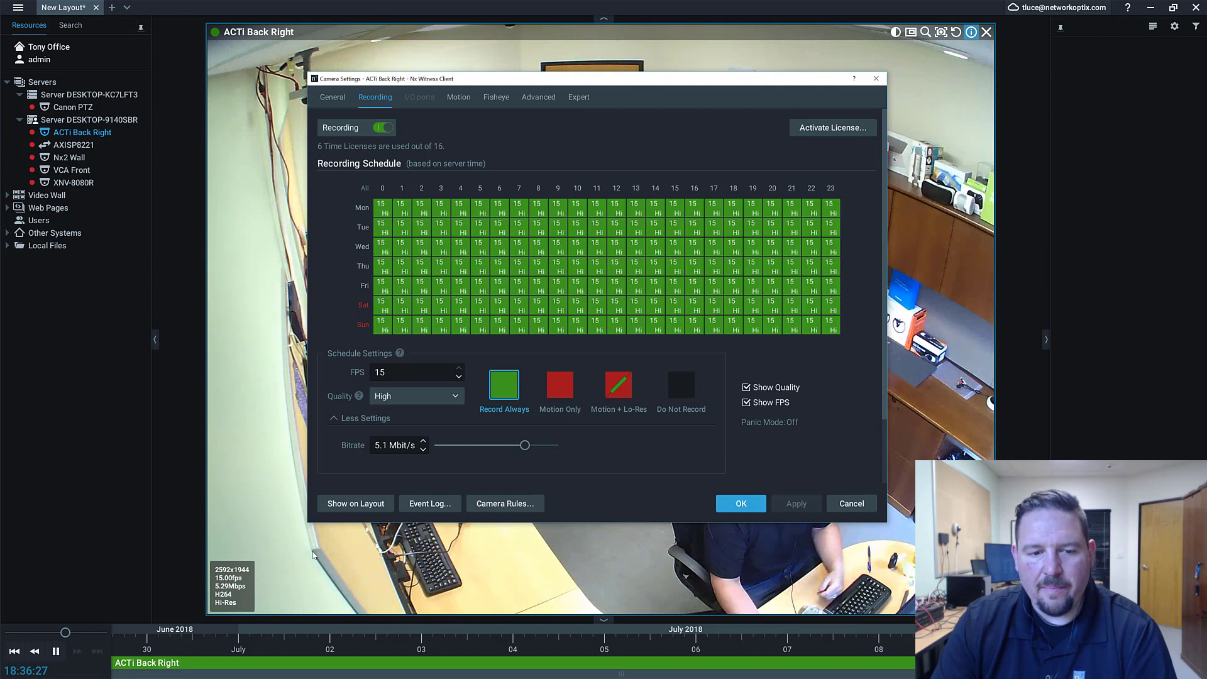
Switch recording quality to Medium and raise the bitrate to about 4.5 Mbit/s
{"action": "left_click", "coordinate": [416, 396]}
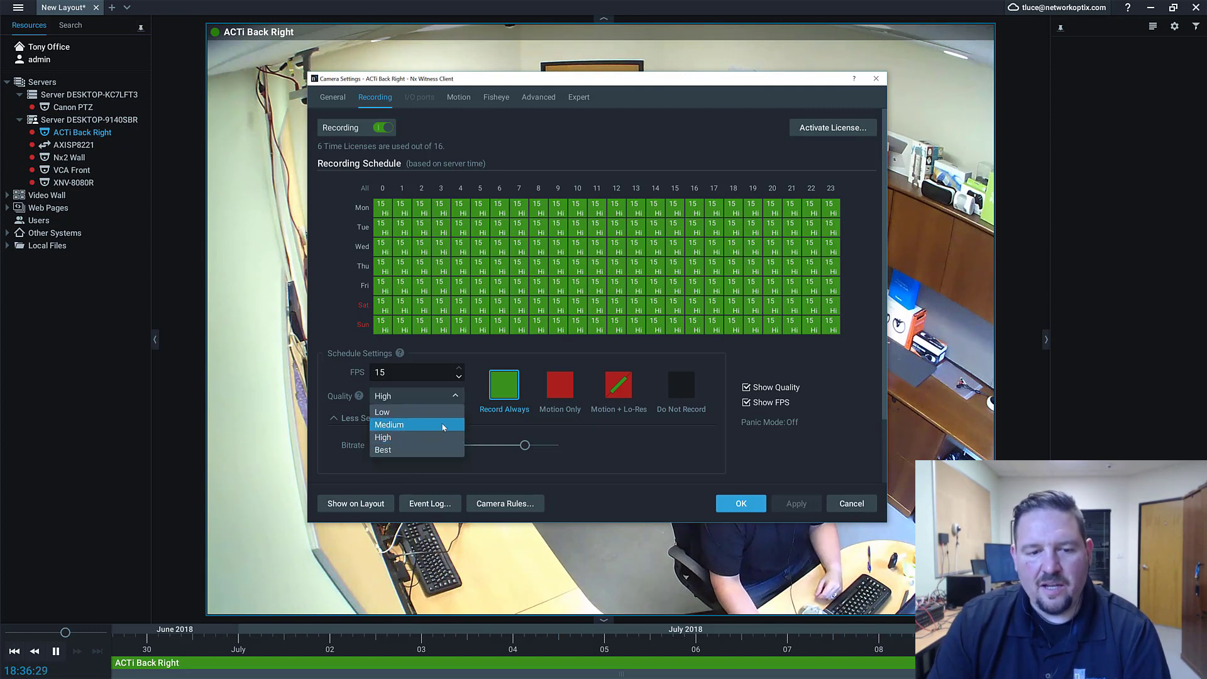
{"action": "left_click", "coordinate": [389, 423]}
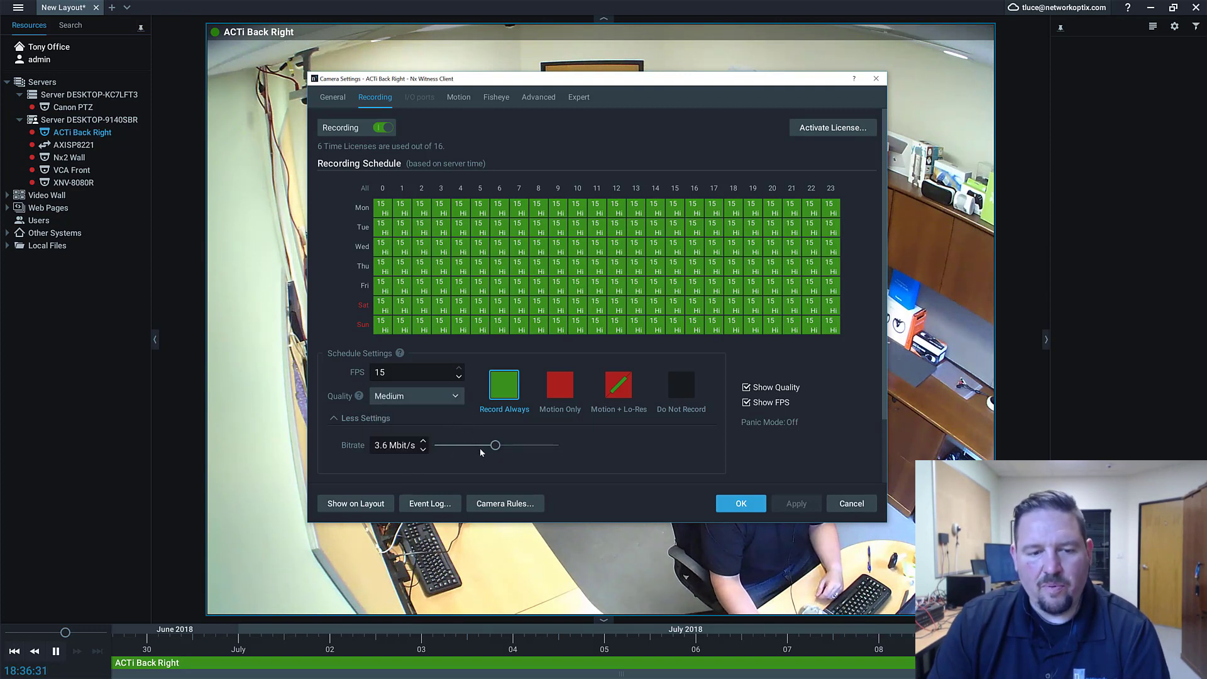
{"action": "left_click_drag", "start_coordinate": [495, 445], "coordinate": [505, 445]}
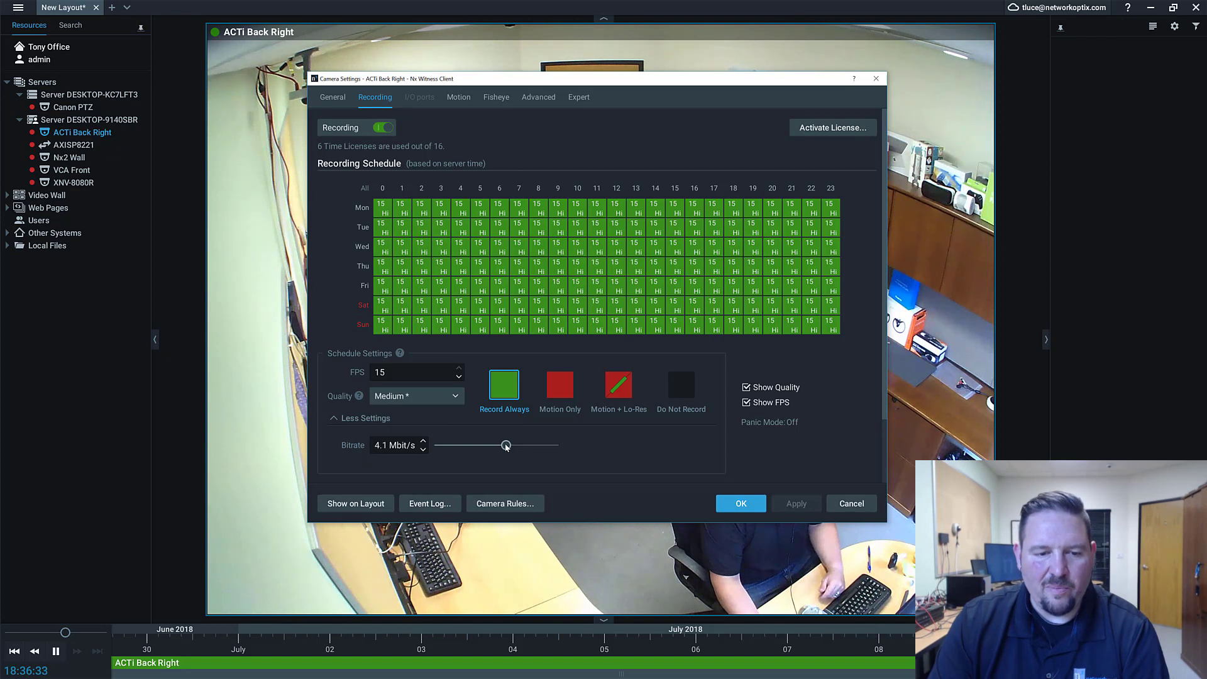
{"action": "left_click_drag", "start_coordinate": [505, 445], "coordinate": [508, 445]}
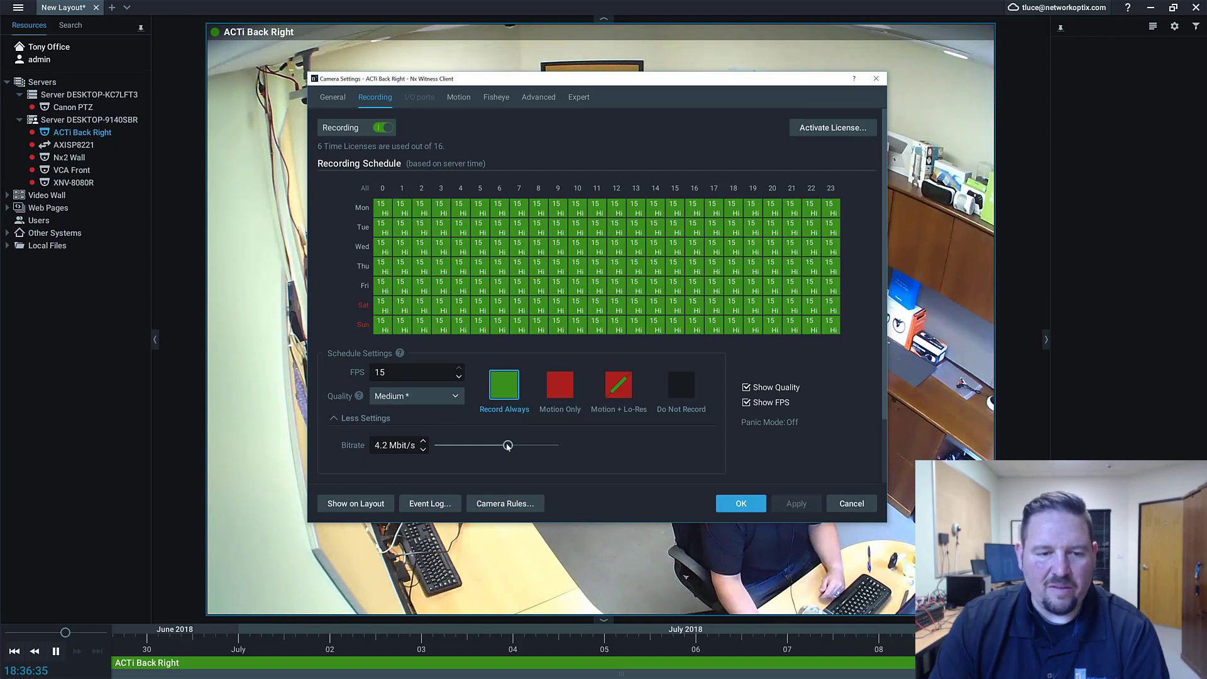
{"action": "left_click_drag", "start_coordinate": [506, 444], "coordinate": [512, 444]}
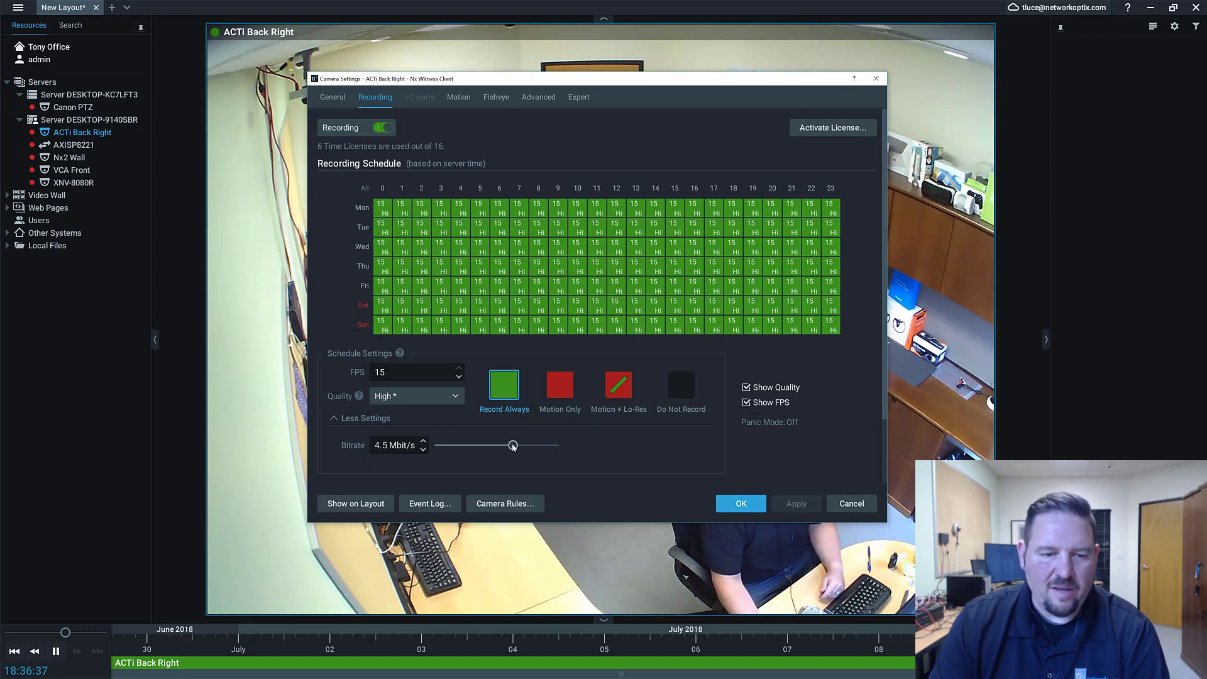
Try the bitrate down to 1.6 and up to the 6.6 Mbit/s maximum, ending near 3.4 Mbit/s
{"action": "left_click_drag", "start_coordinate": [512, 445], "coordinate": [469, 445]}
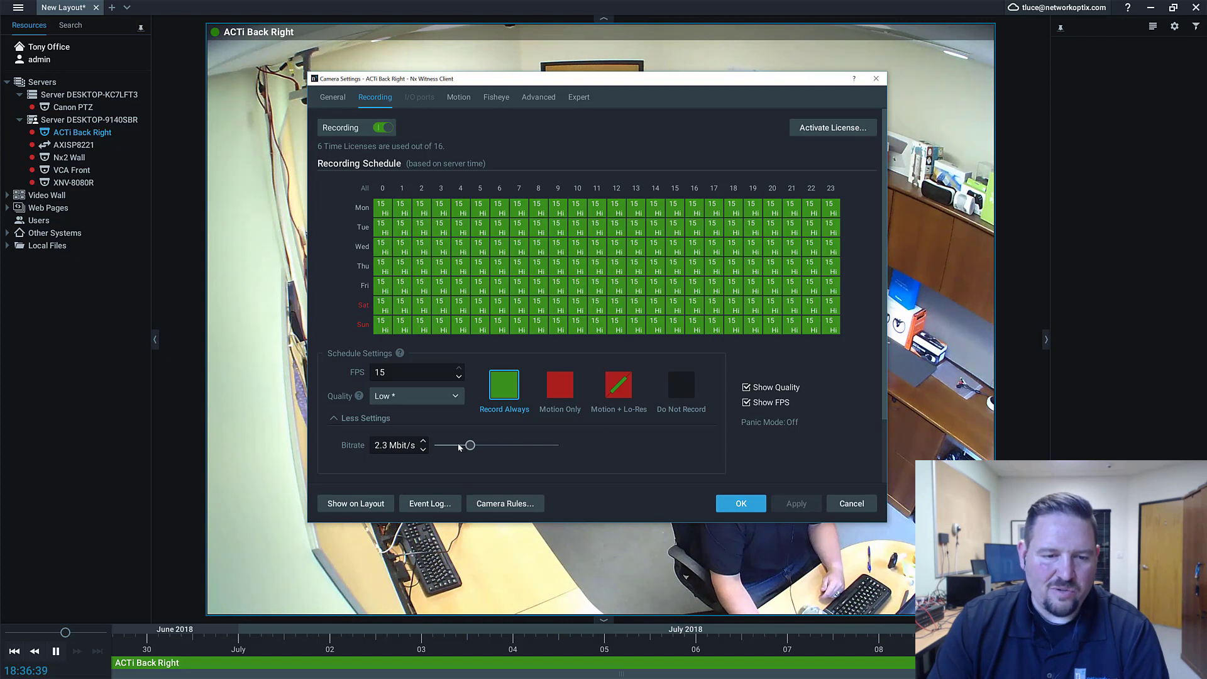
{"action": "left_click_drag", "start_coordinate": [469, 445], "coordinate": [457, 445]}
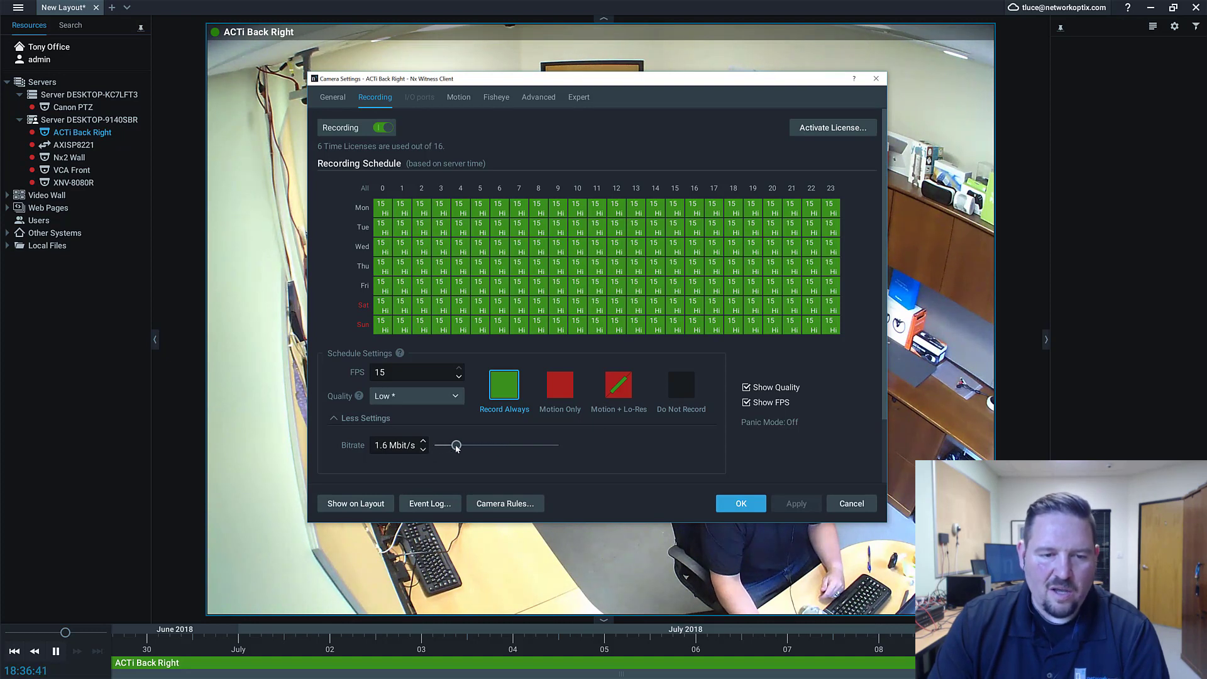
{"action": "left_click_drag", "start_coordinate": [455, 445], "coordinate": [465, 445]}
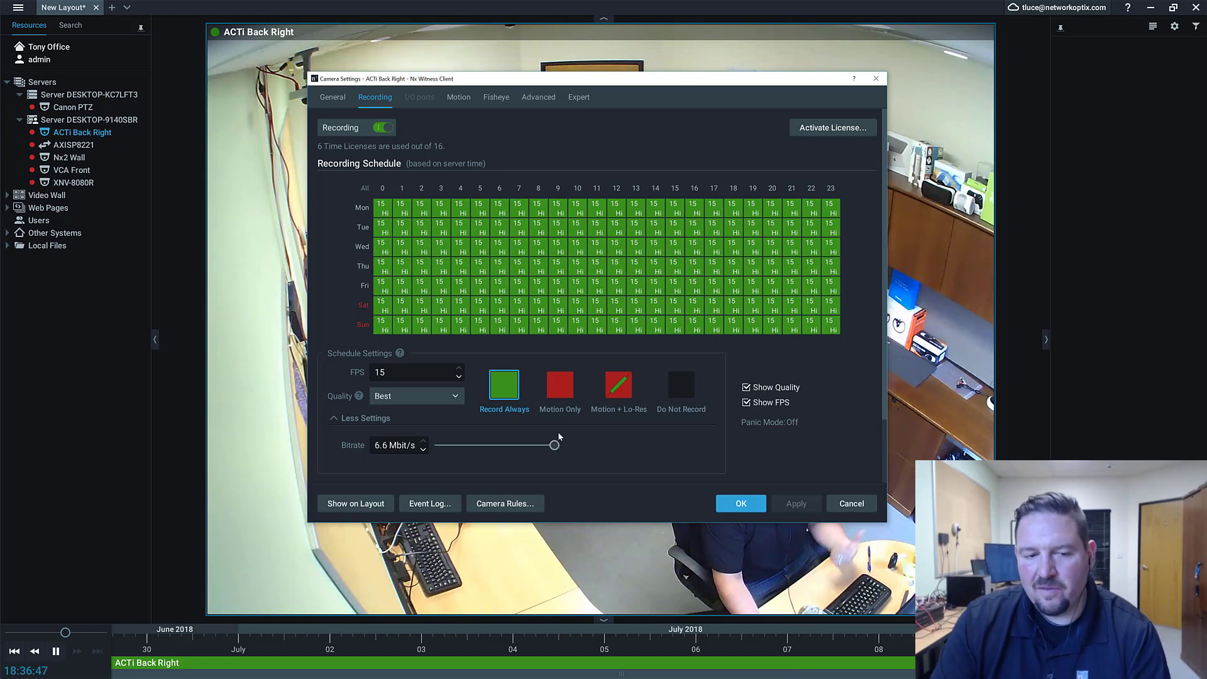
{"action": "left_click_drag", "start_coordinate": [554, 444], "coordinate": [492, 443]}
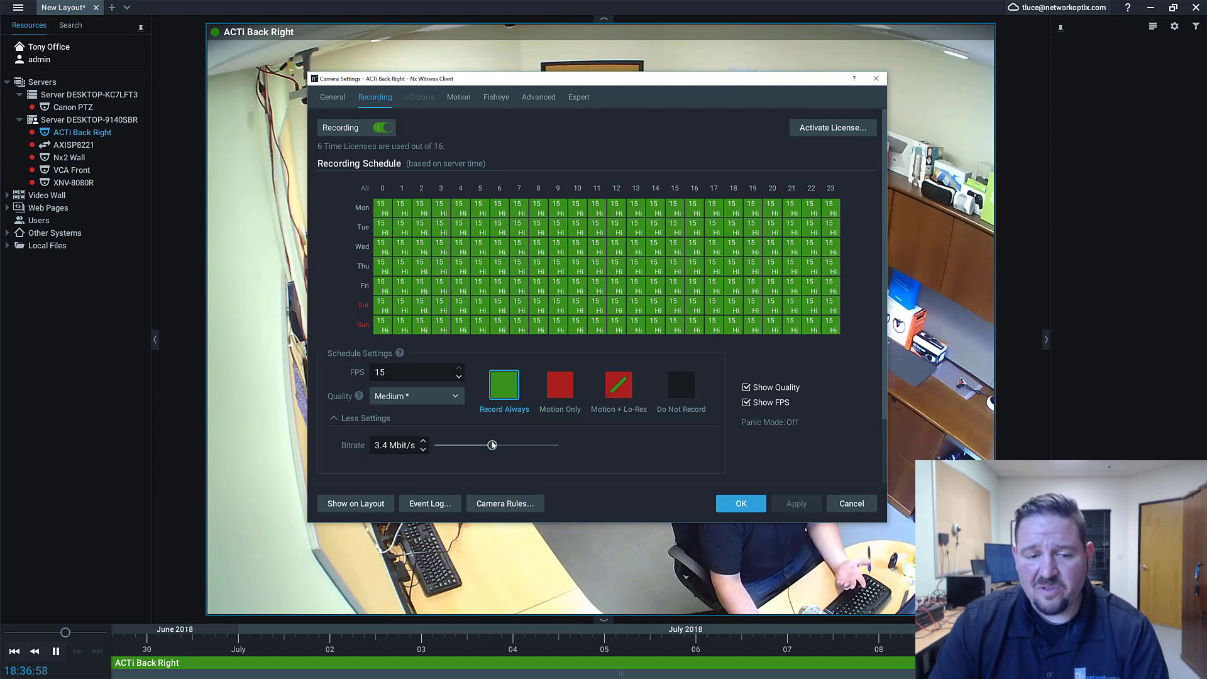
Settle the bitrate near 4.3 Mbit/s at Medium quality and confirm the settings with OK
{"action": "left_click_drag", "start_coordinate": [492, 445], "coordinate": [487, 445]}
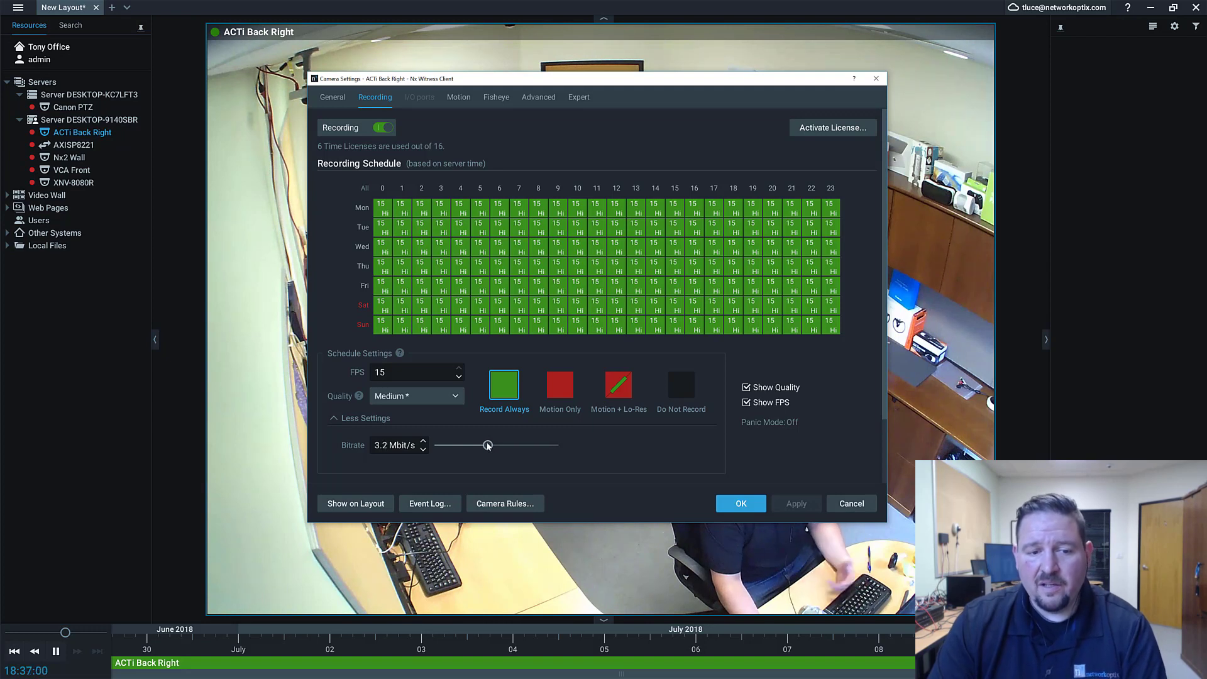
{"action": "left_click_drag", "start_coordinate": [486, 445], "coordinate": [504, 445]}
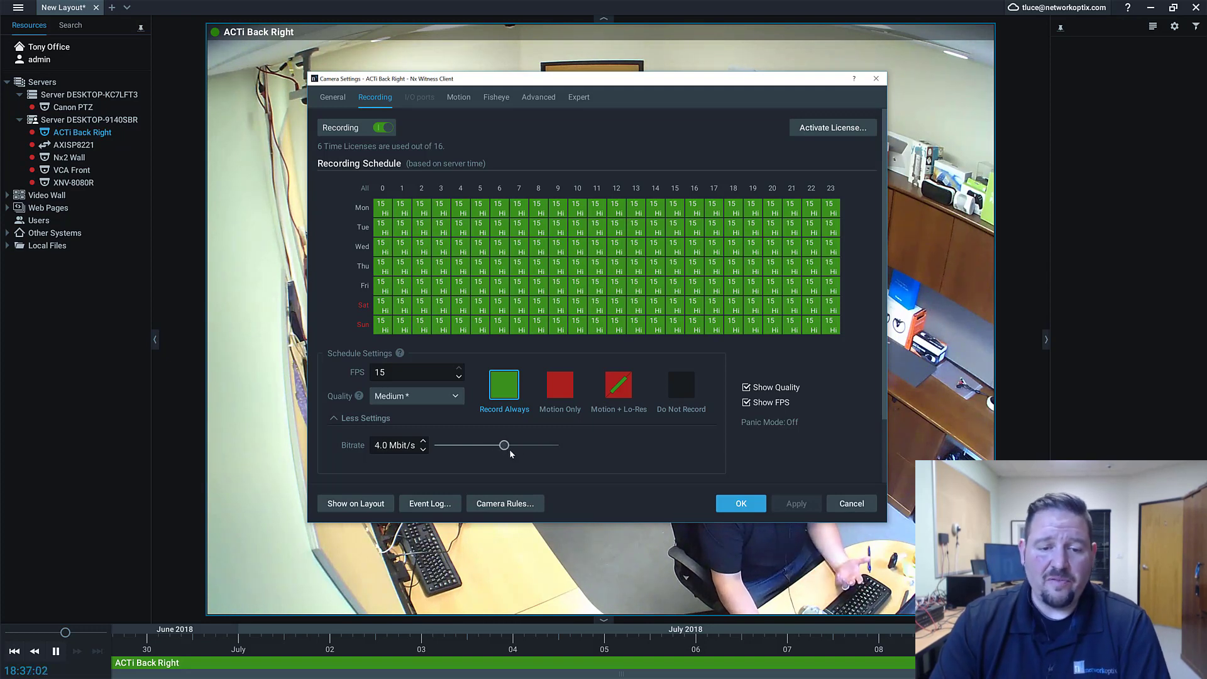
{"action": "left_click_drag", "start_coordinate": [504, 444], "coordinate": [522, 445]}
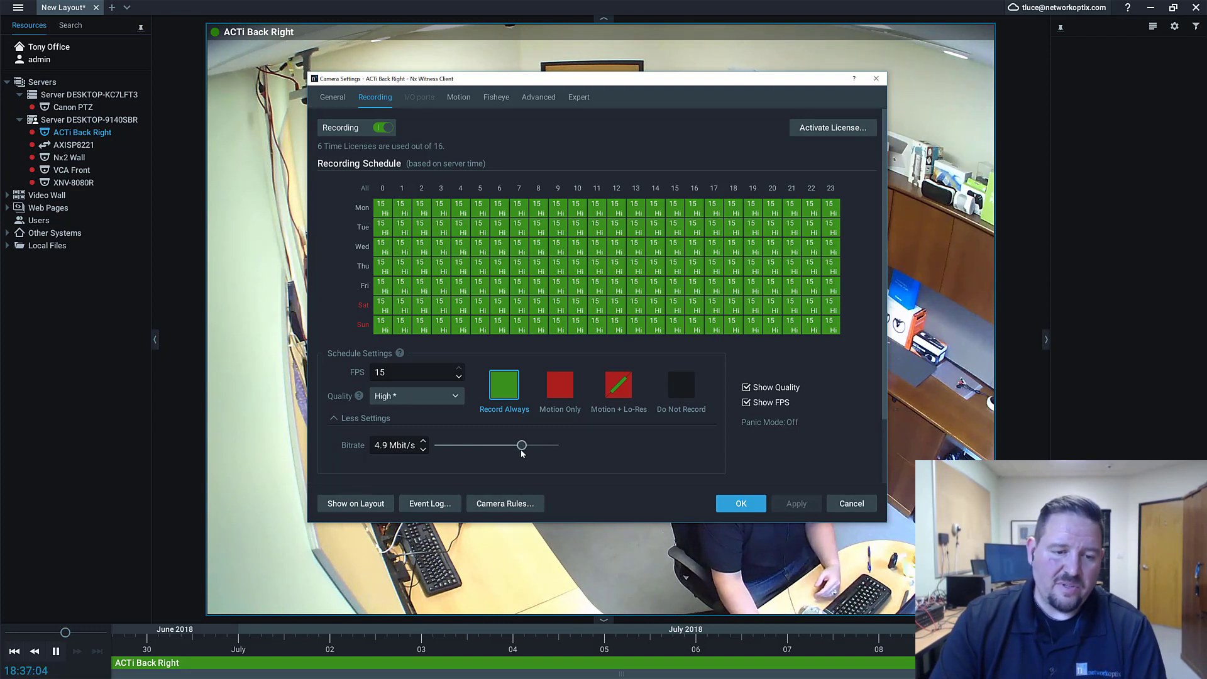
{"action": "left_click_drag", "start_coordinate": [522, 445], "coordinate": [511, 445]}
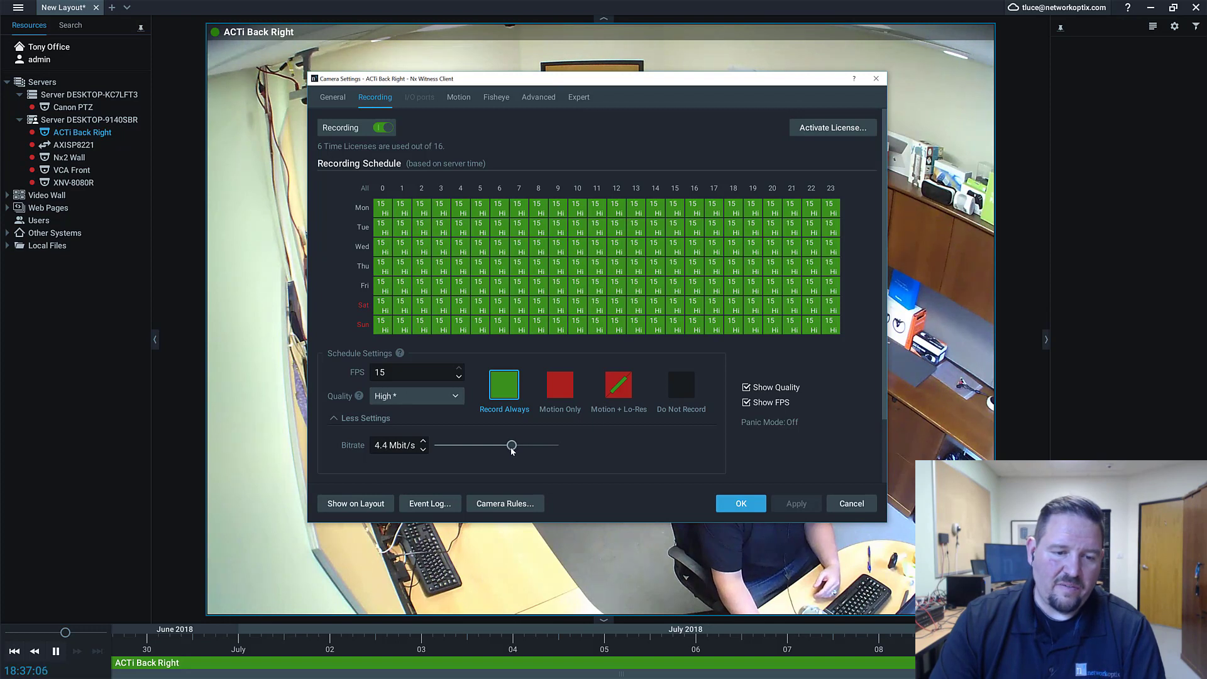
{"action": "left_click_drag", "start_coordinate": [512, 445], "coordinate": [514, 445]}
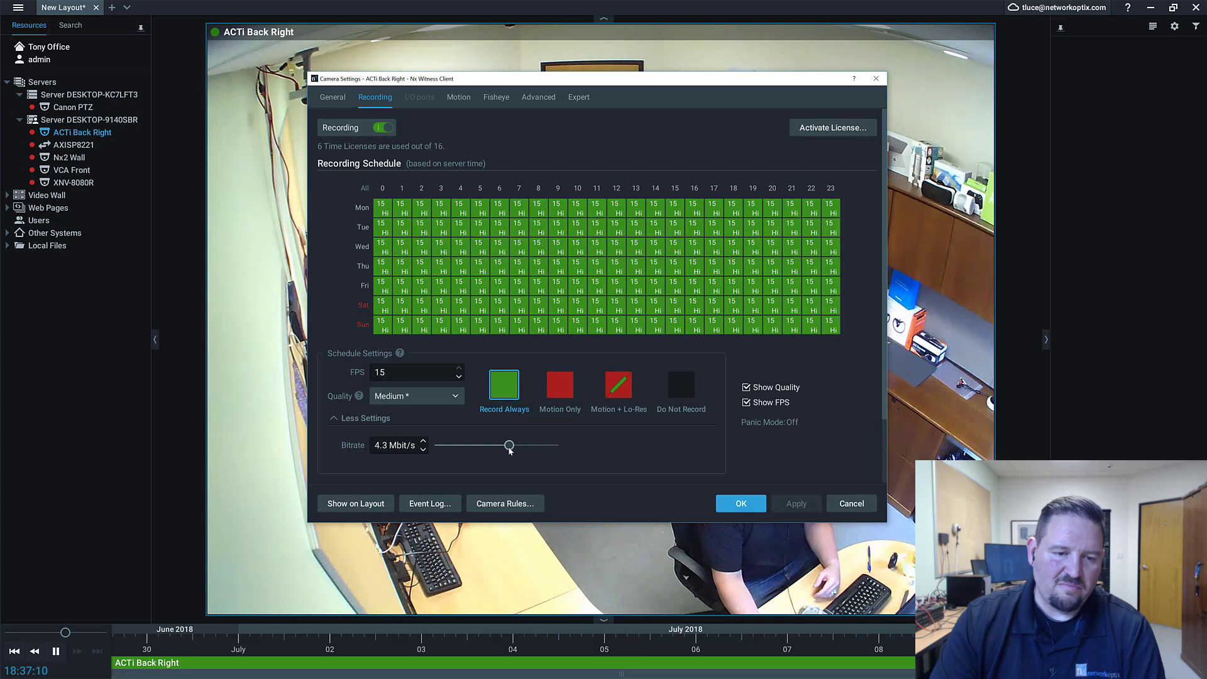
{"action": "left_click", "coordinate": [416, 396]}
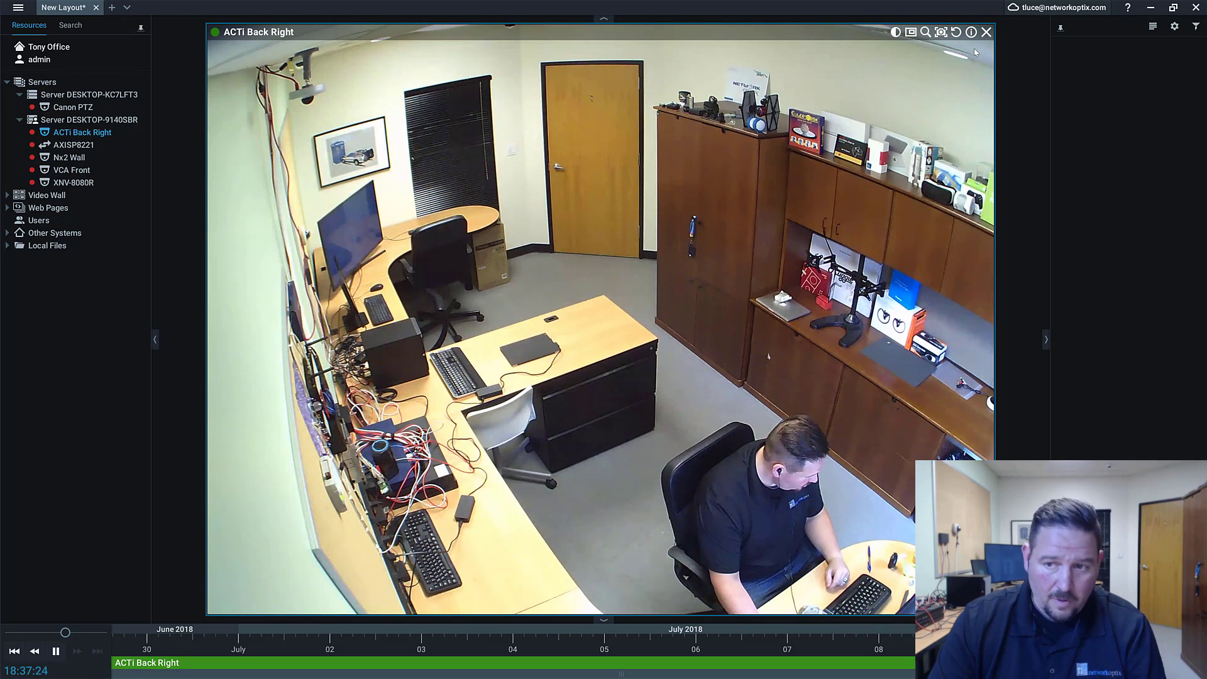
Show the stream info overlay on the ACTi Back Right view (2592x1944, 13.57 fps, 3.72 Mbps)
{"action": "left_click", "coordinate": [970, 32]}
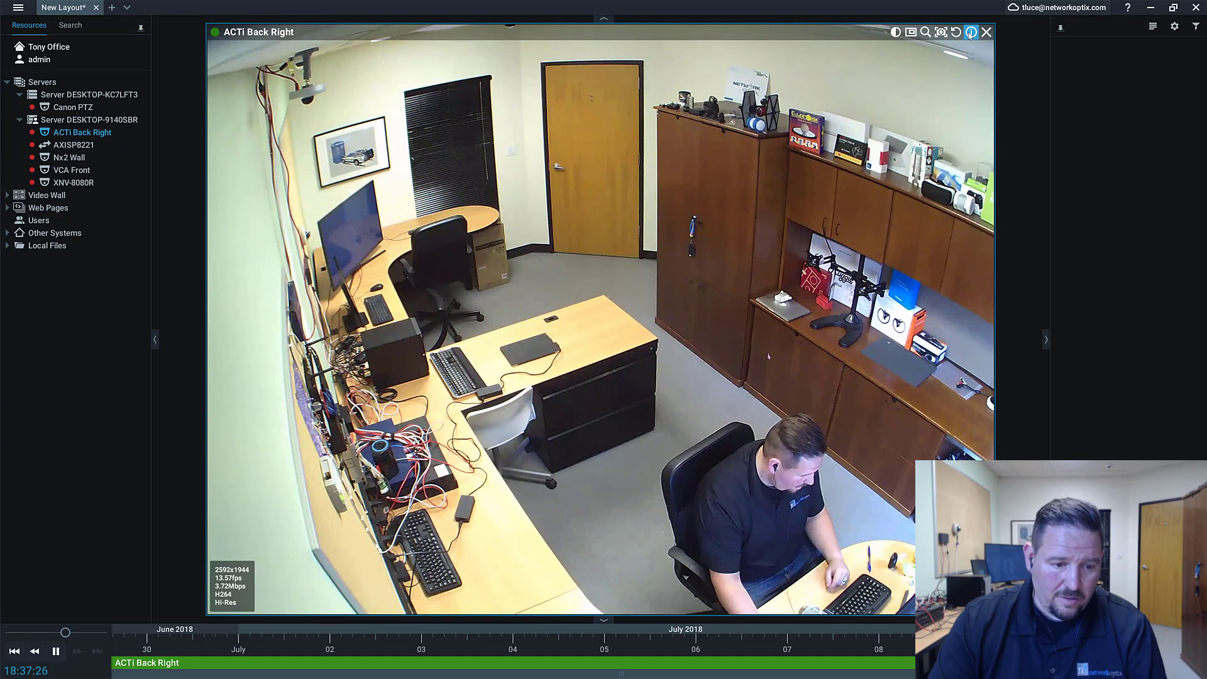